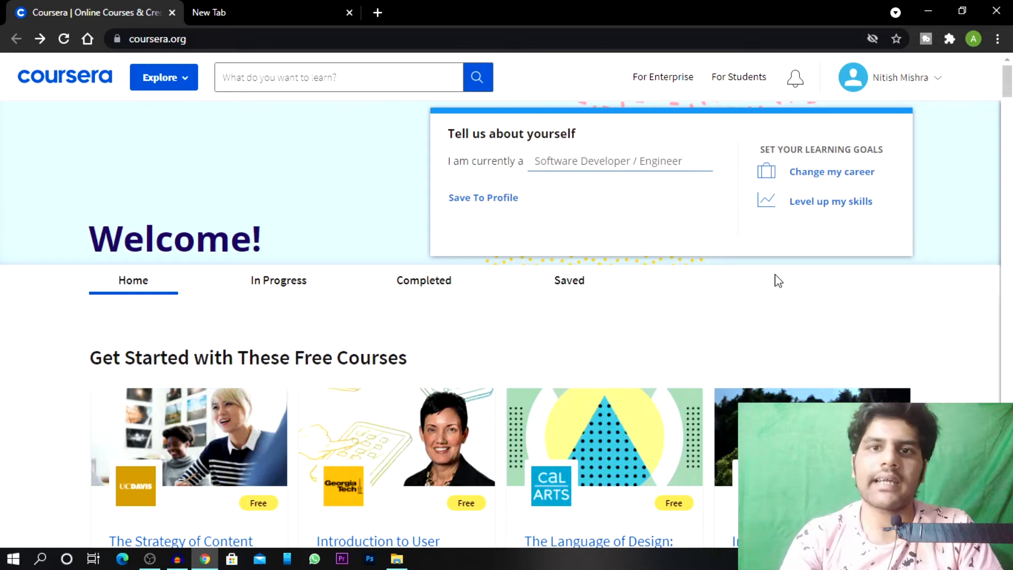
mouse_move(645, 235)
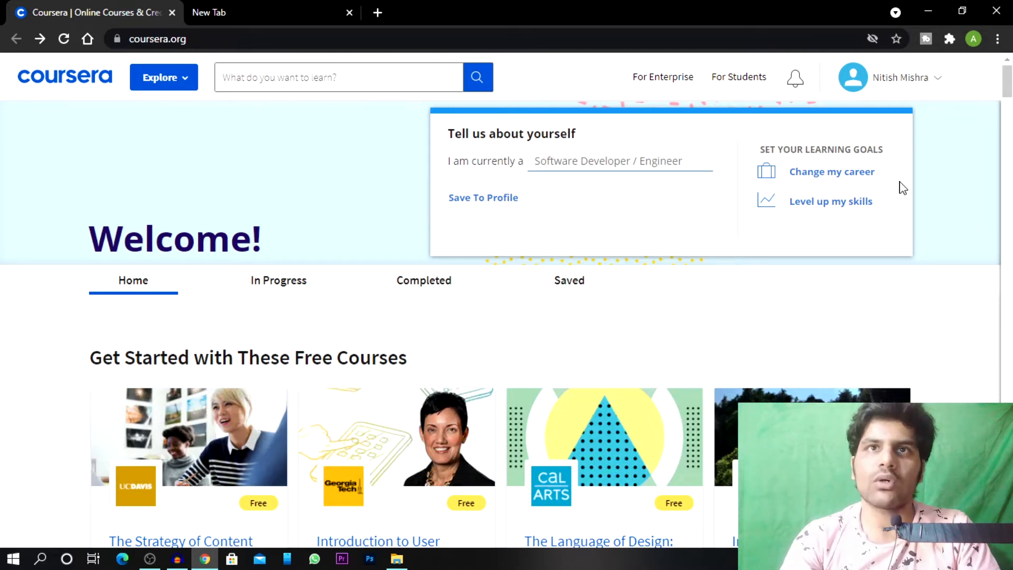
Go to the CalArts Graphic Design Specialization page from the Coursera home page.
click(337, 77)
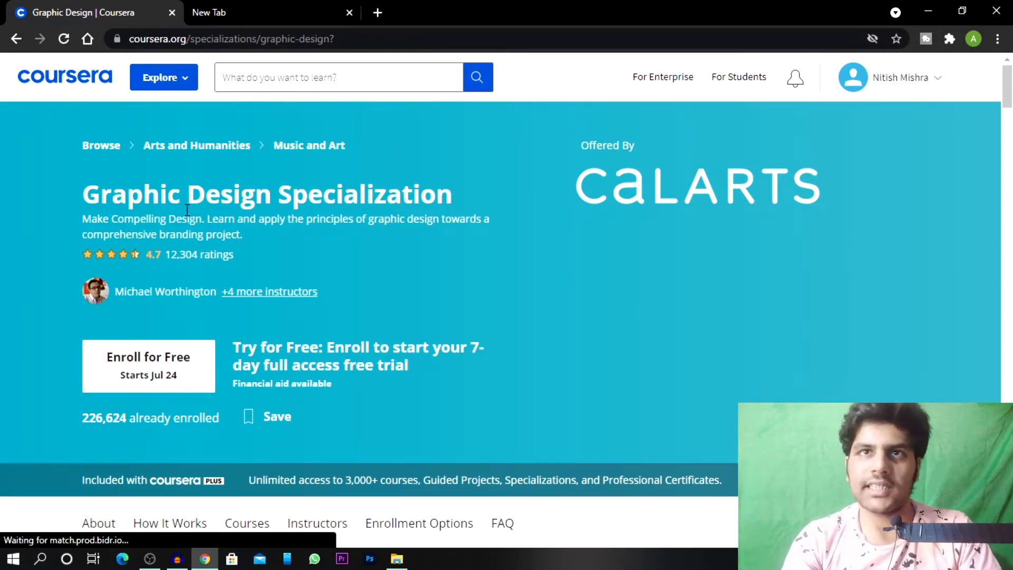
mouse_move(180, 281)
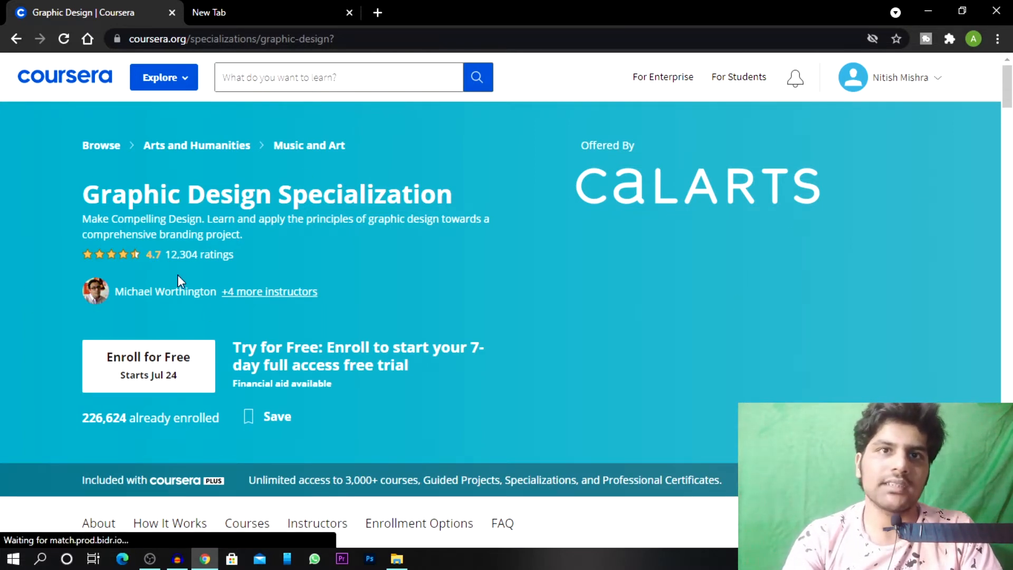
mouse_move(148, 374)
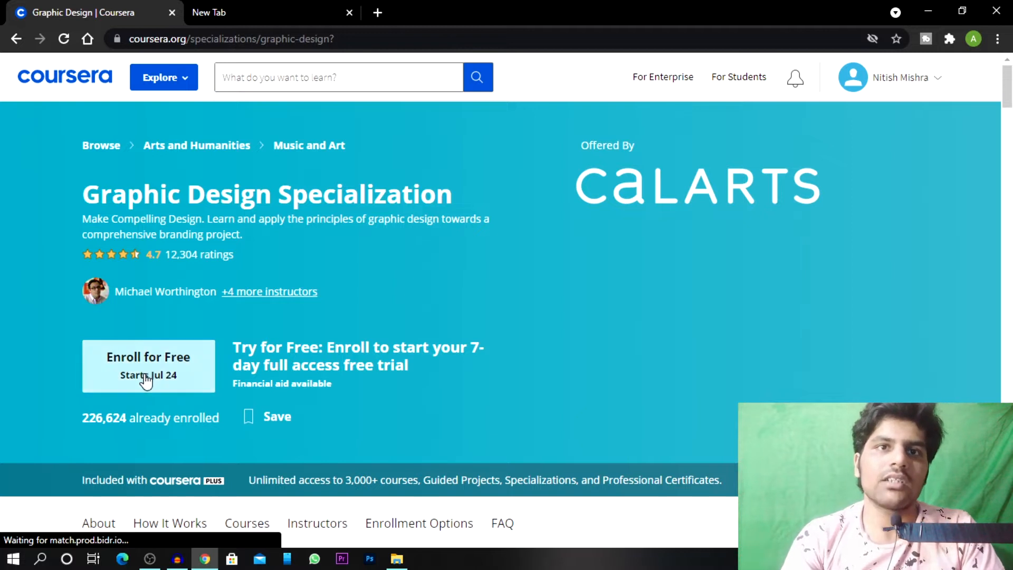
Begin enrolling, dismiss the 7-day free trial, and continue to the financial aid application.
click(148, 356)
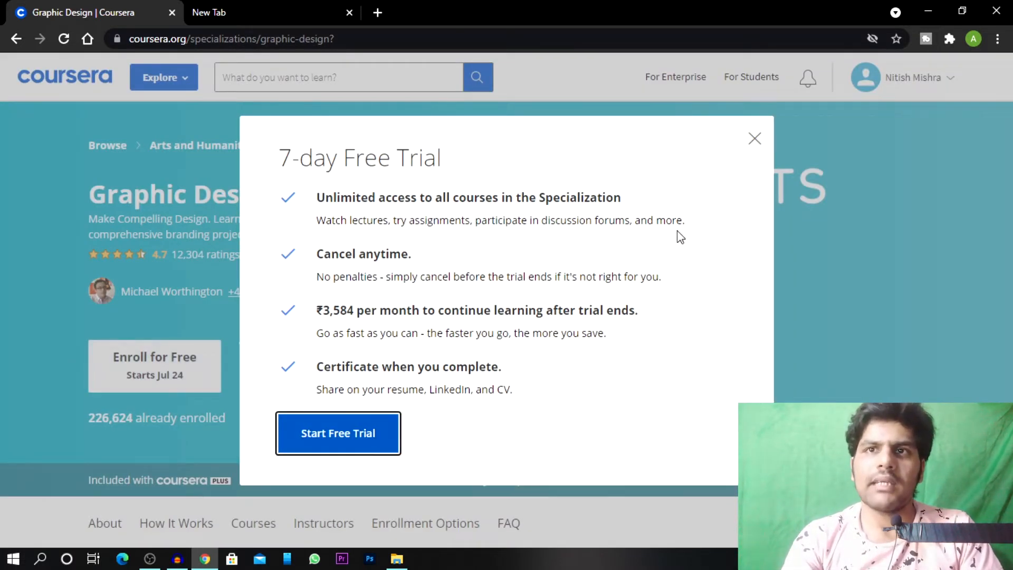
mouse_move(530, 263)
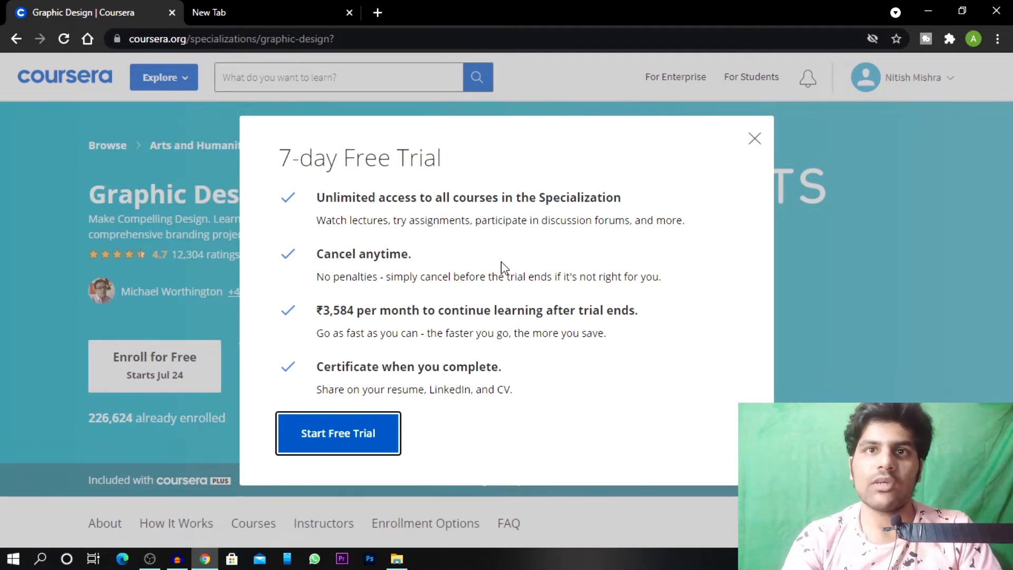
mouse_move(325, 333)
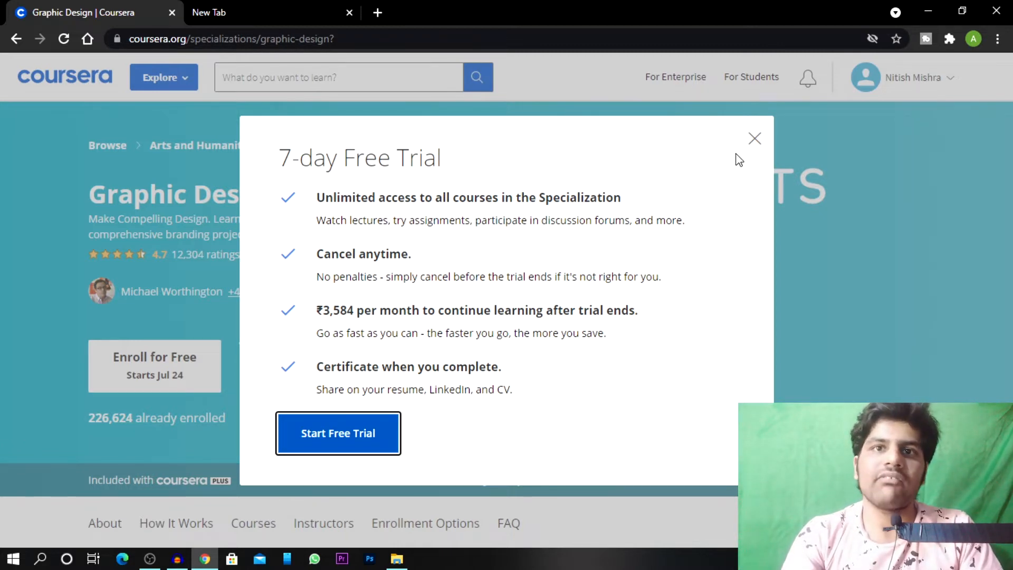
click(753, 138)
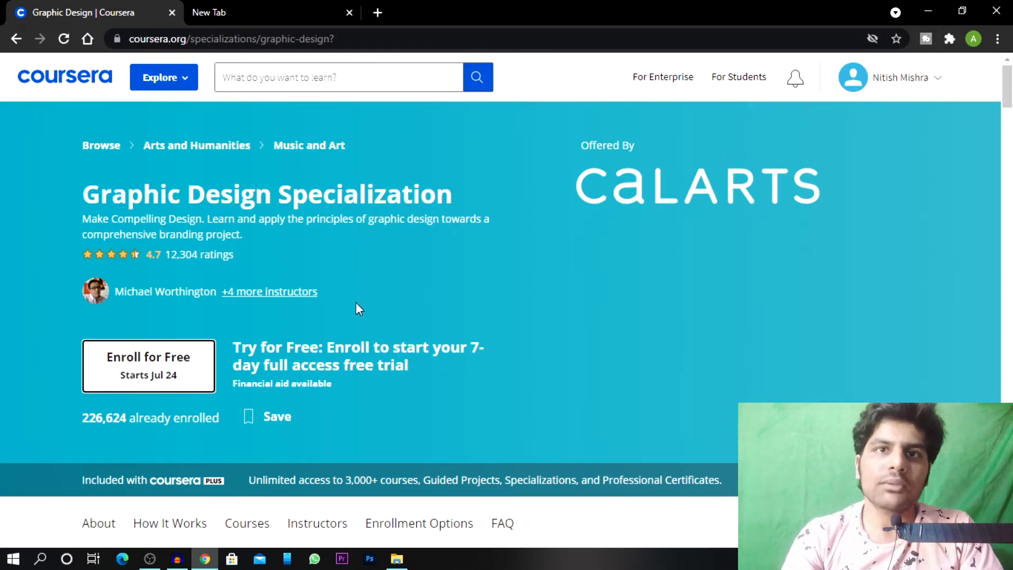
mouse_move(294, 398)
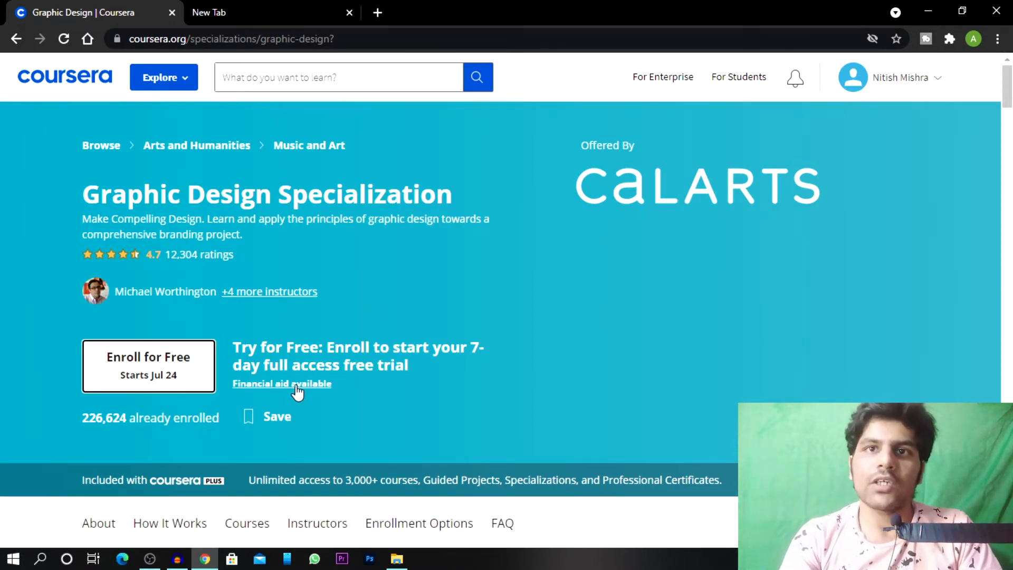
click(281, 383)
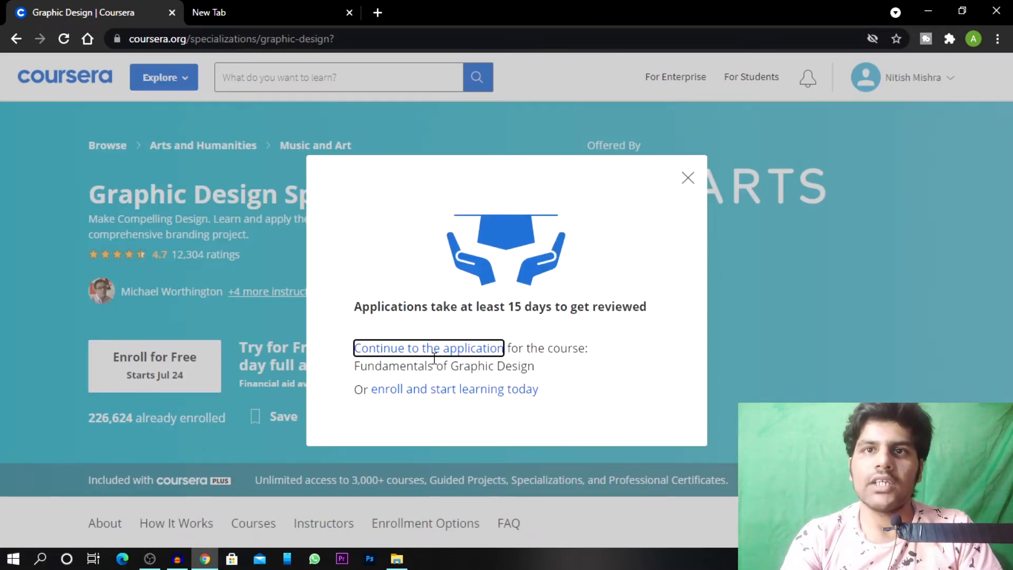
click(428, 347)
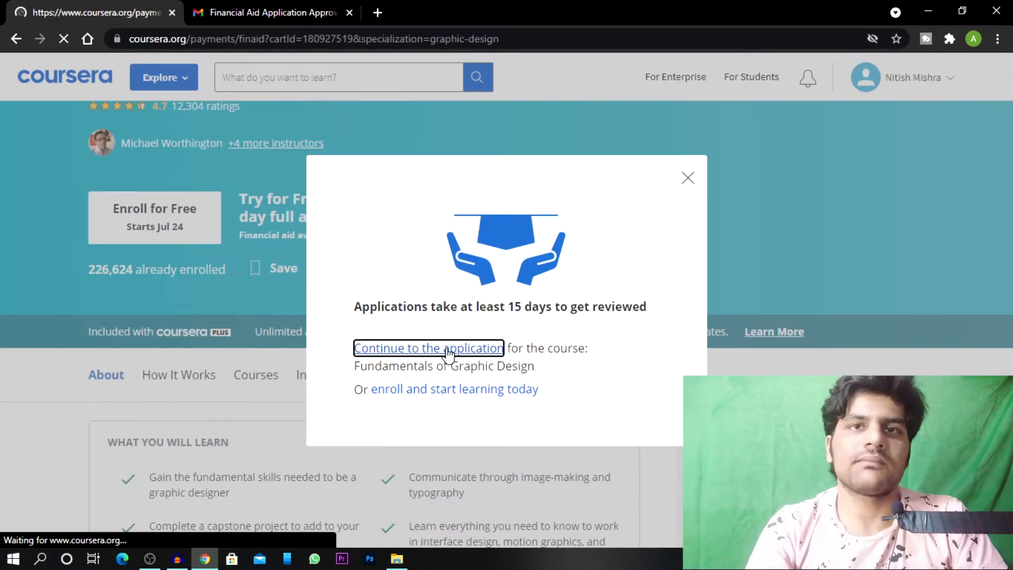
Accept both applicant commitments with 'I agree to the terms above' and continue to Background Information.
click(428, 347)
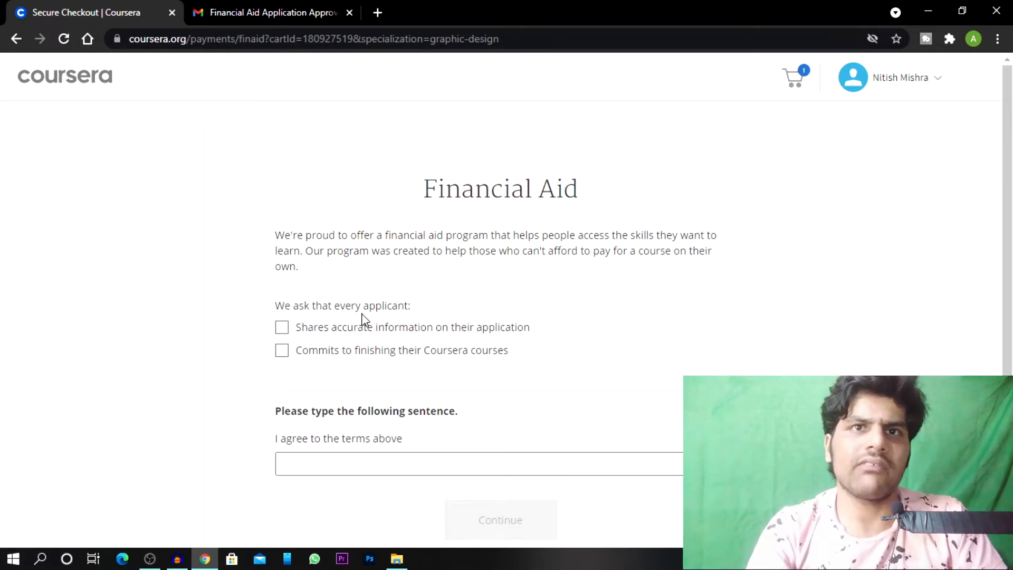
mouse_move(335, 345)
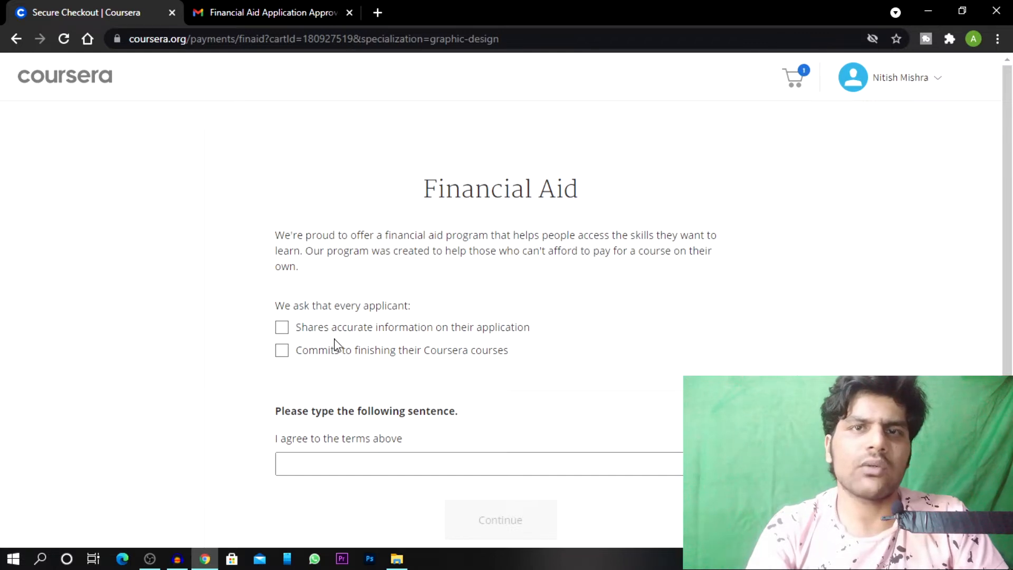
mouse_move(294, 373)
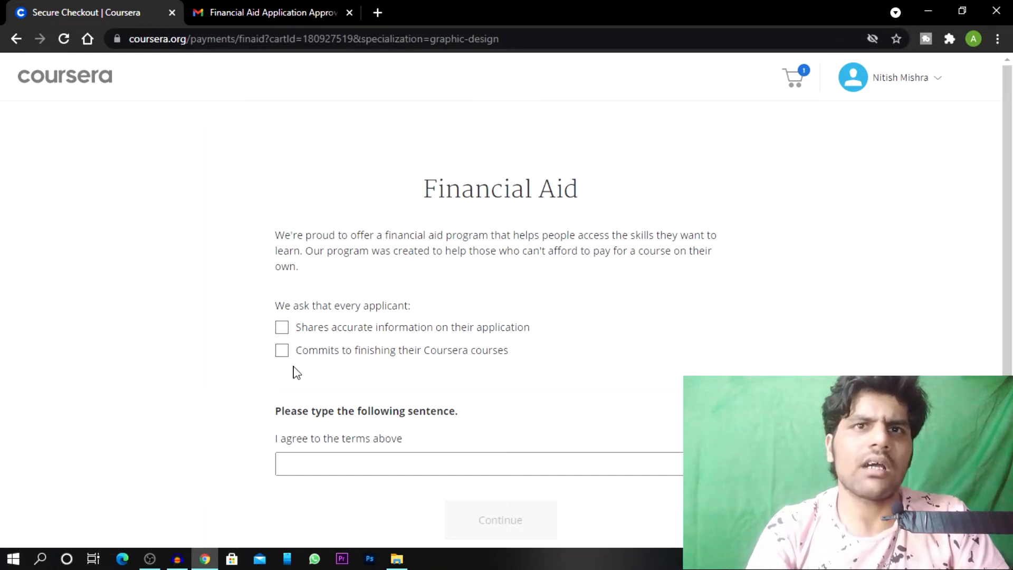
mouse_move(471, 367)
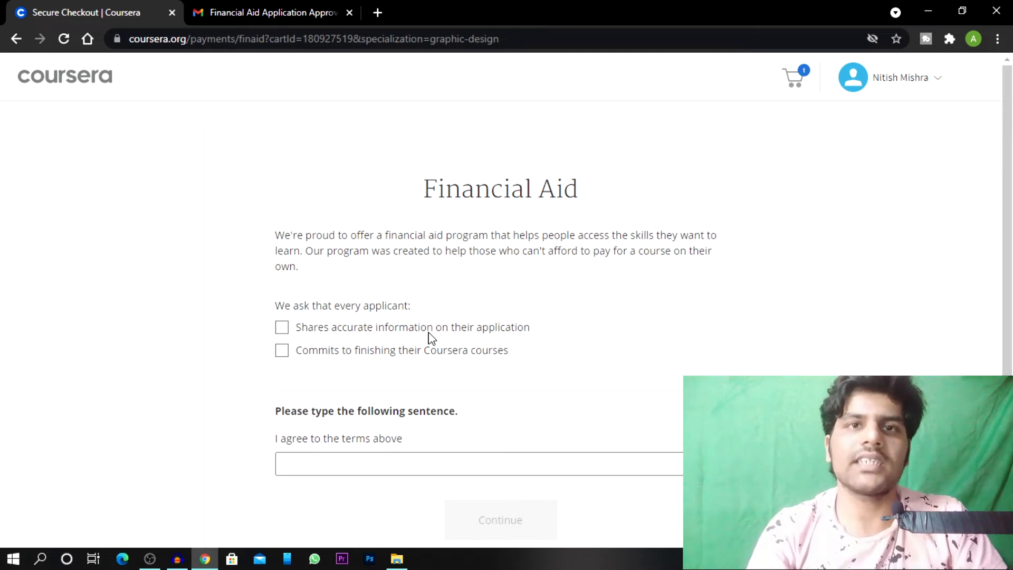
mouse_move(471, 269)
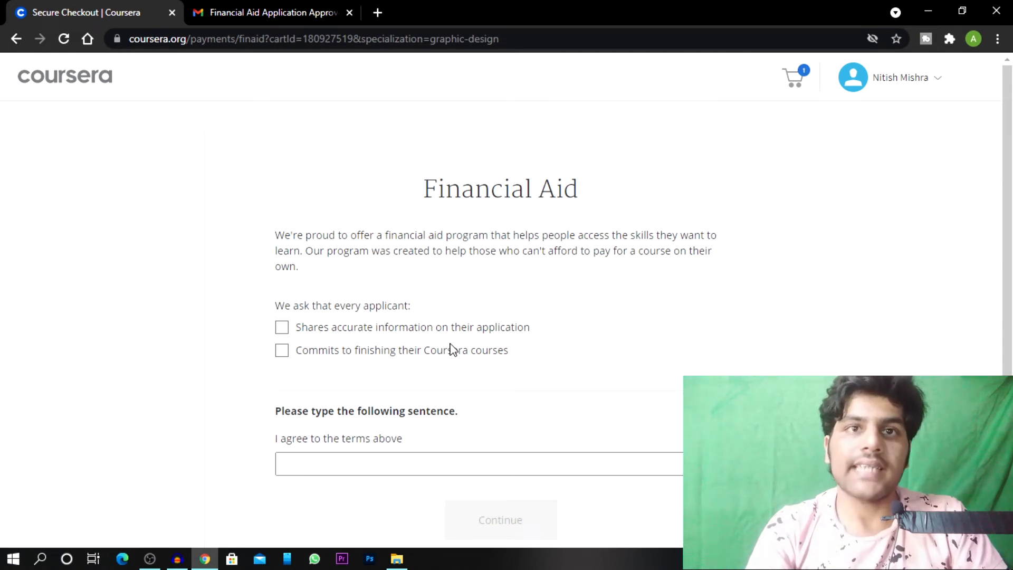
mouse_move(350, 363)
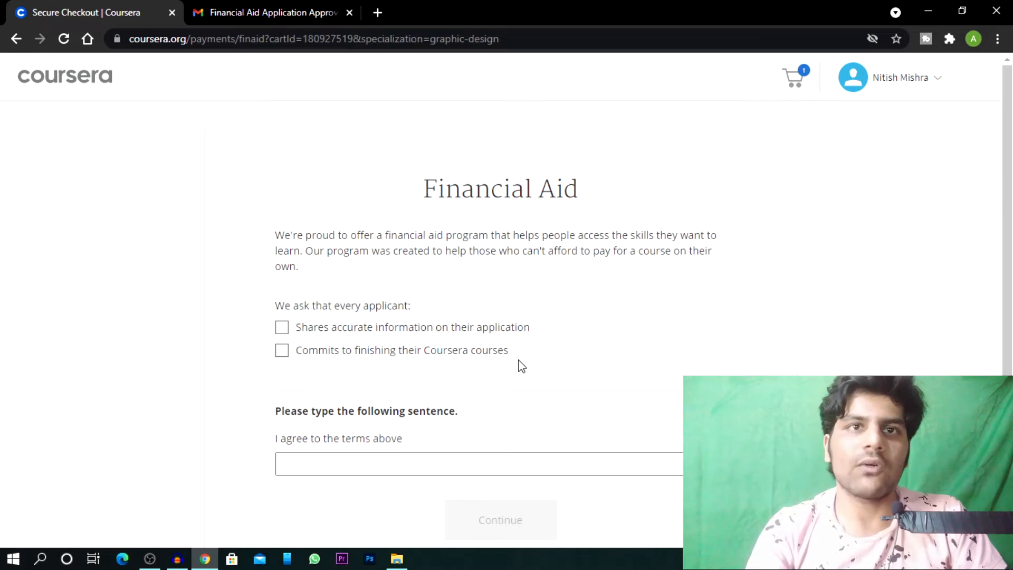
click(282, 349)
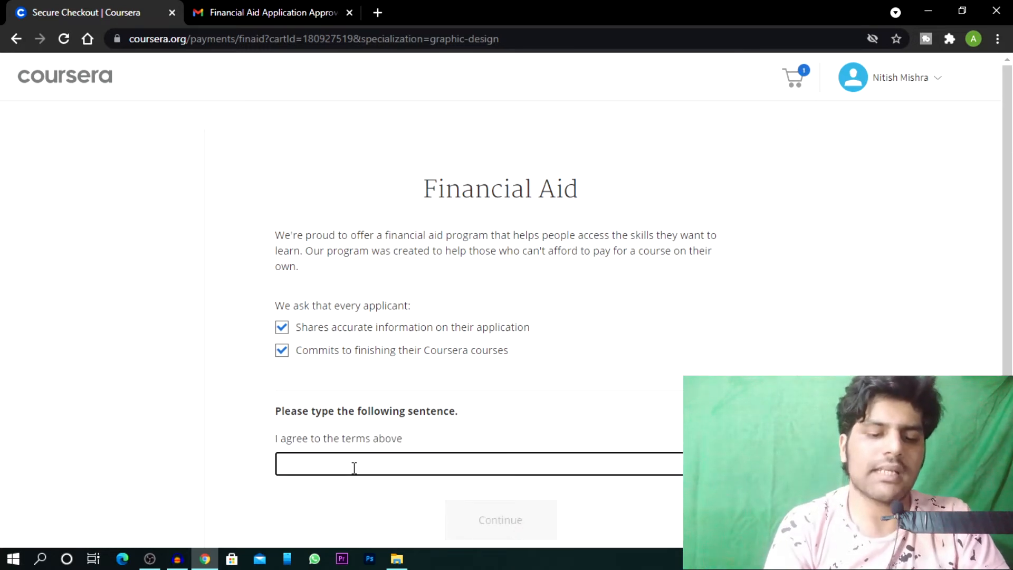
text(I agree to the terms above)
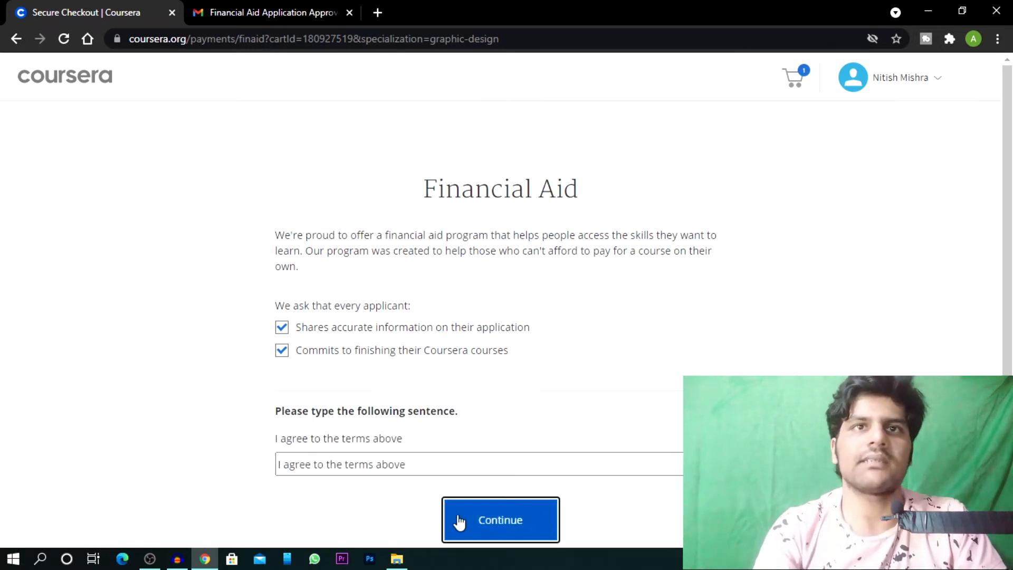
click(500, 519)
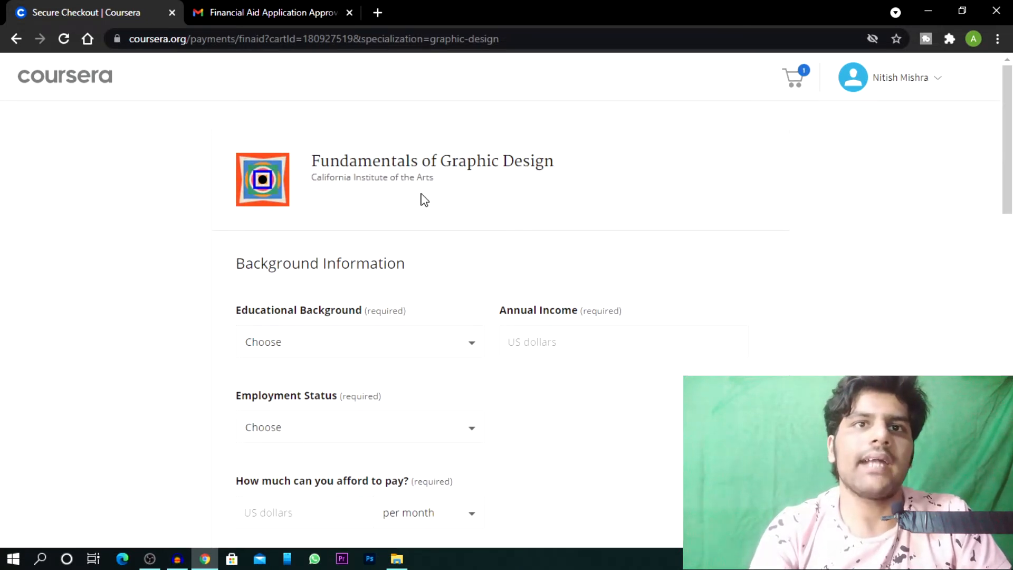
Record College degree, annual income 0 and Student employment status on the Background Information form.
scroll(down, 3)
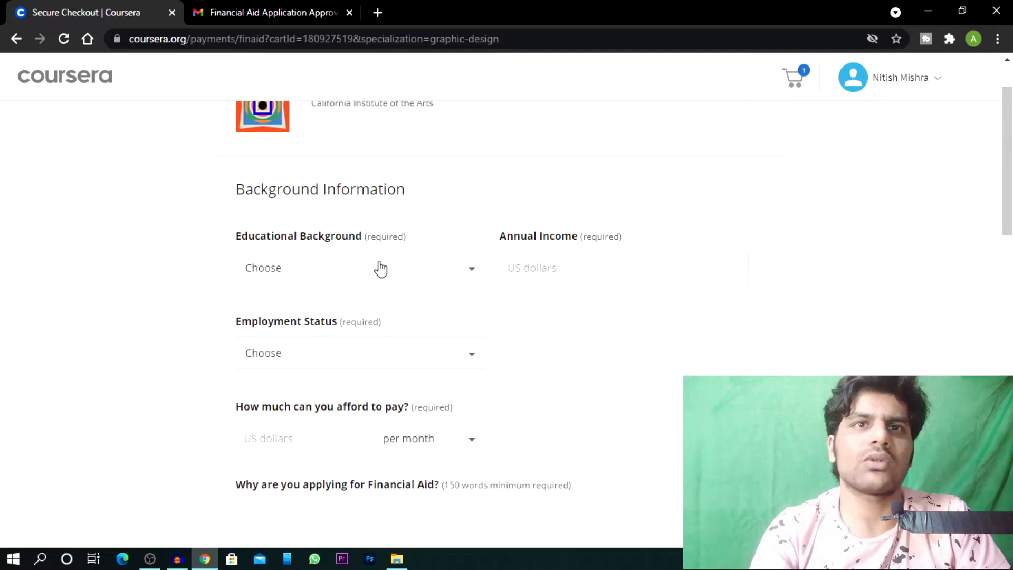
click(360, 266)
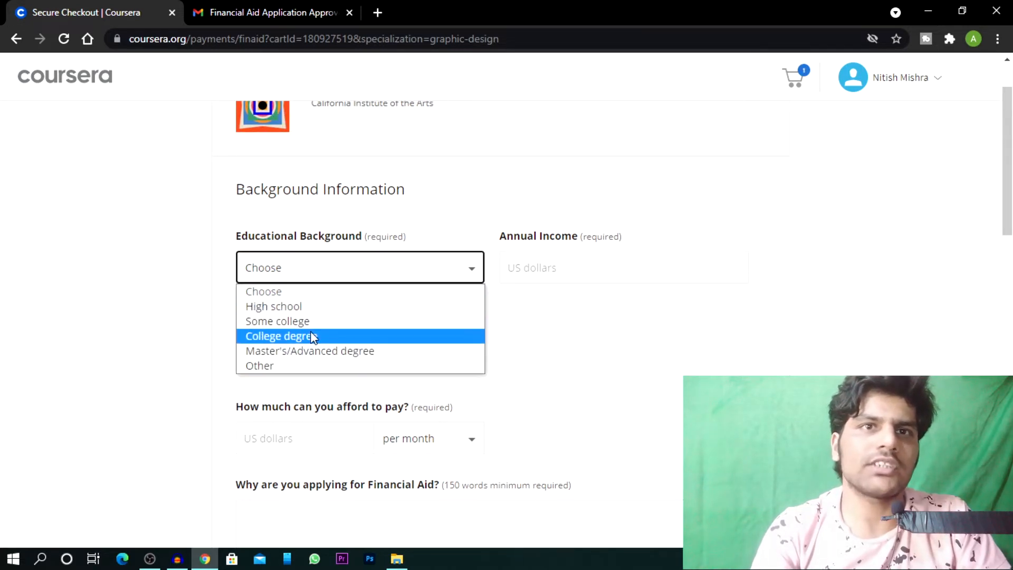
mouse_move(384, 365)
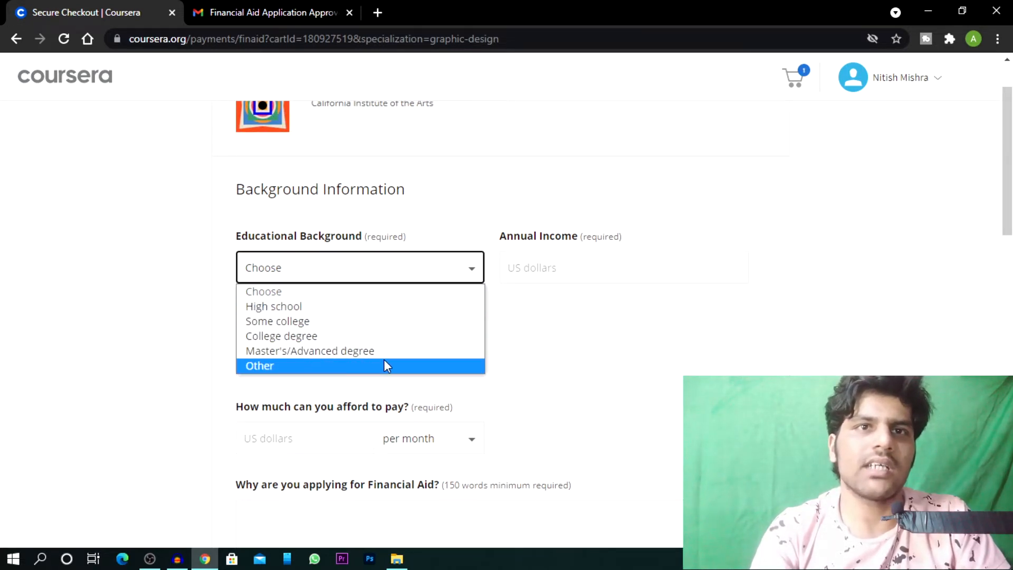
click(281, 335)
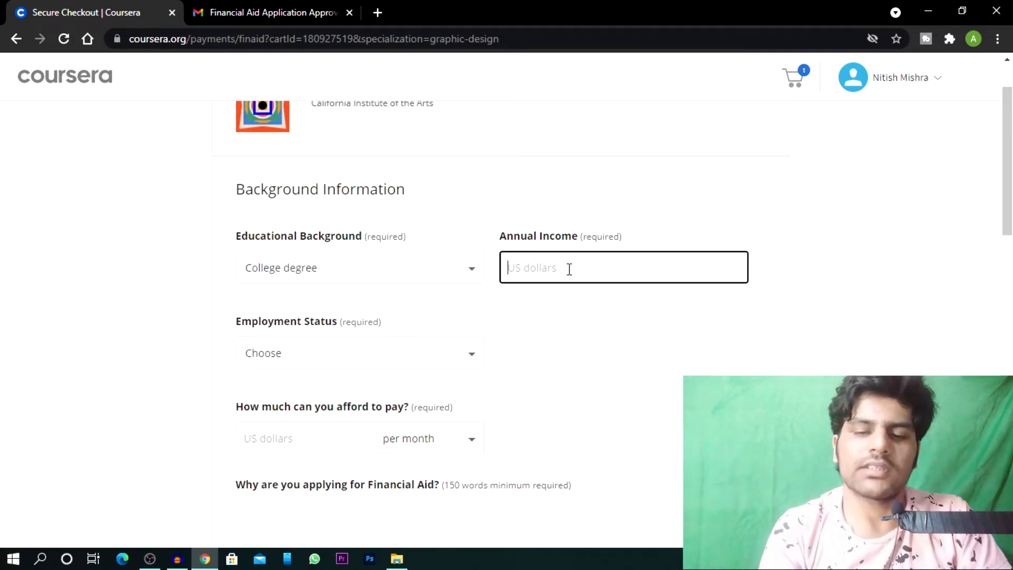
text(0)
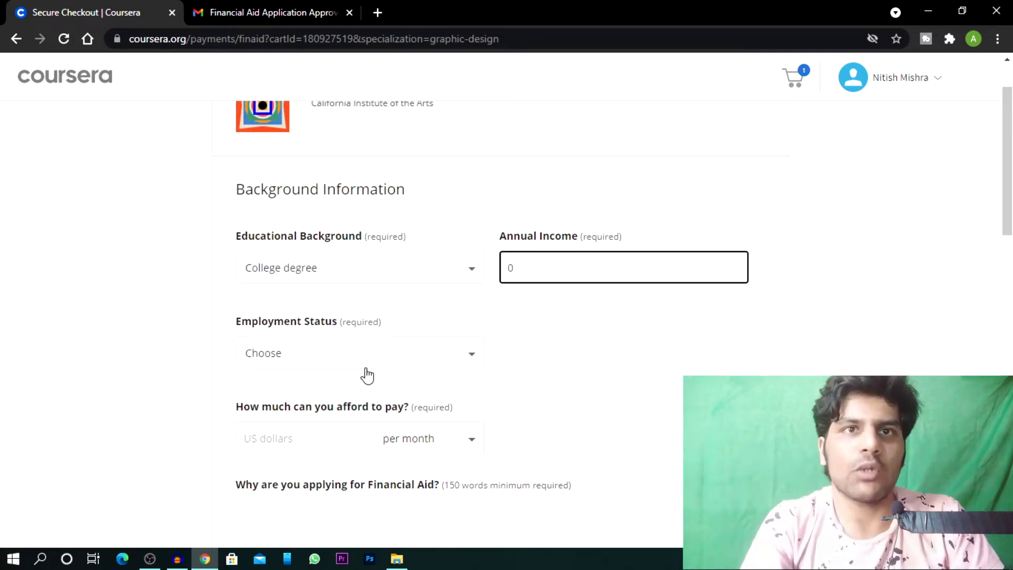
click(360, 353)
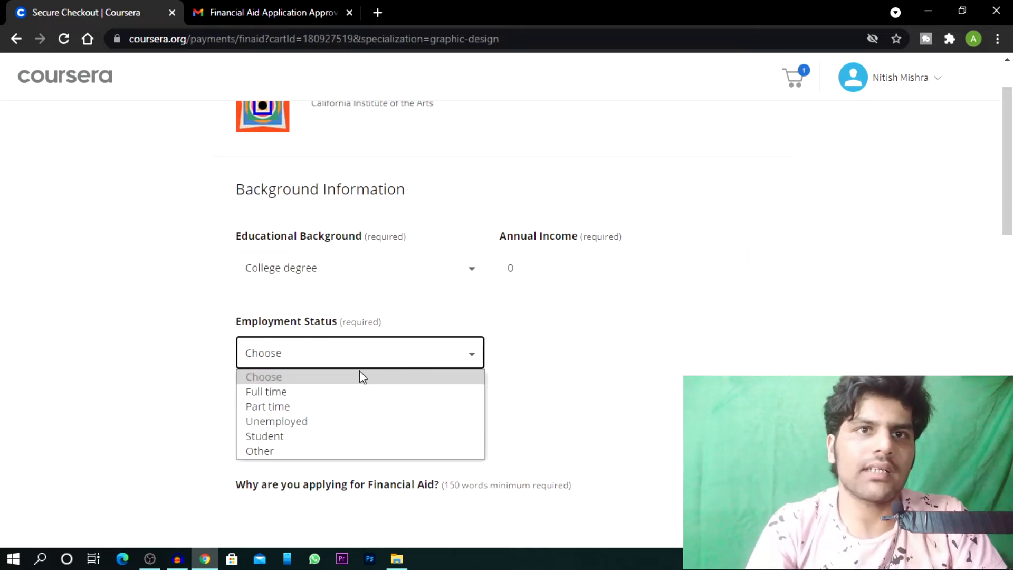
click(264, 435)
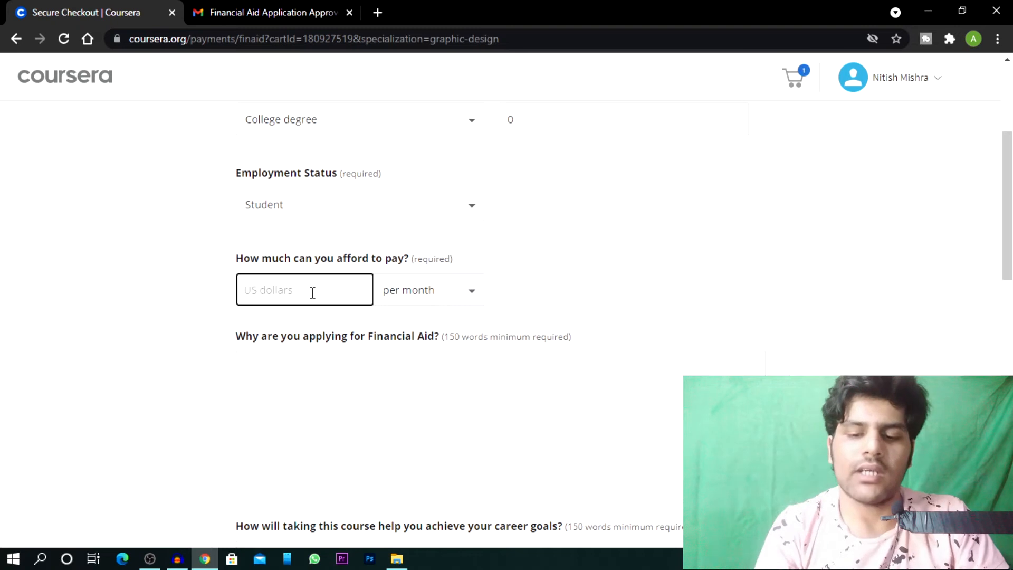
scroll(down, 3)
text(0)
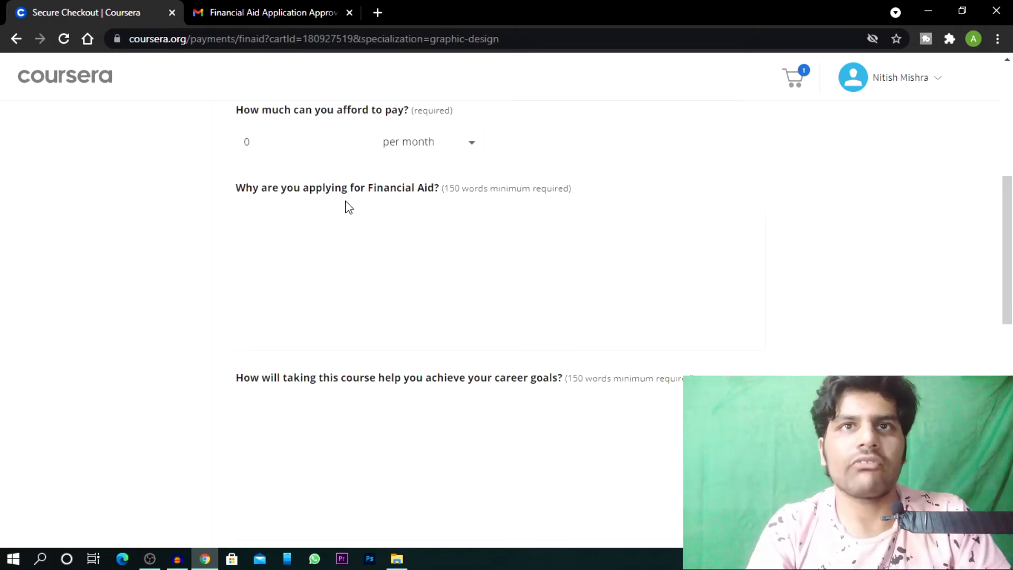
mouse_move(481, 198)
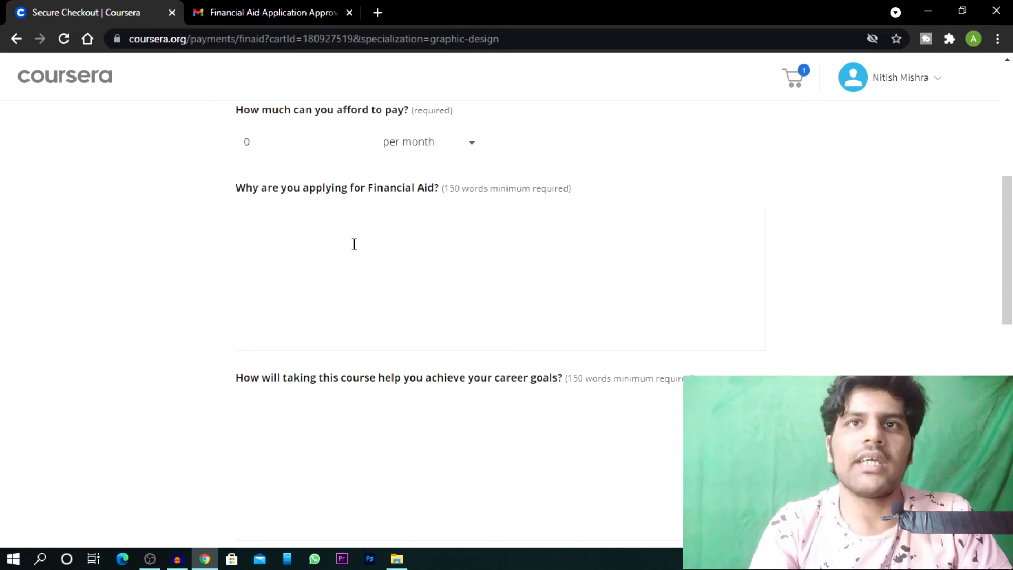
Review both 150-word essay questions, highlighting their minimum word requirements, down to the loan question.
double_click(465, 188)
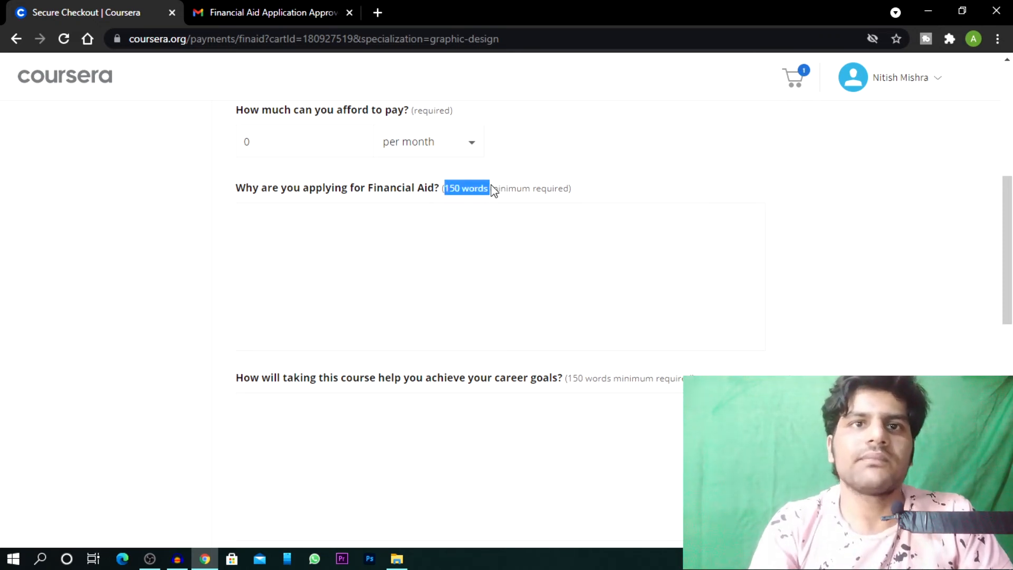
scroll(down, 3)
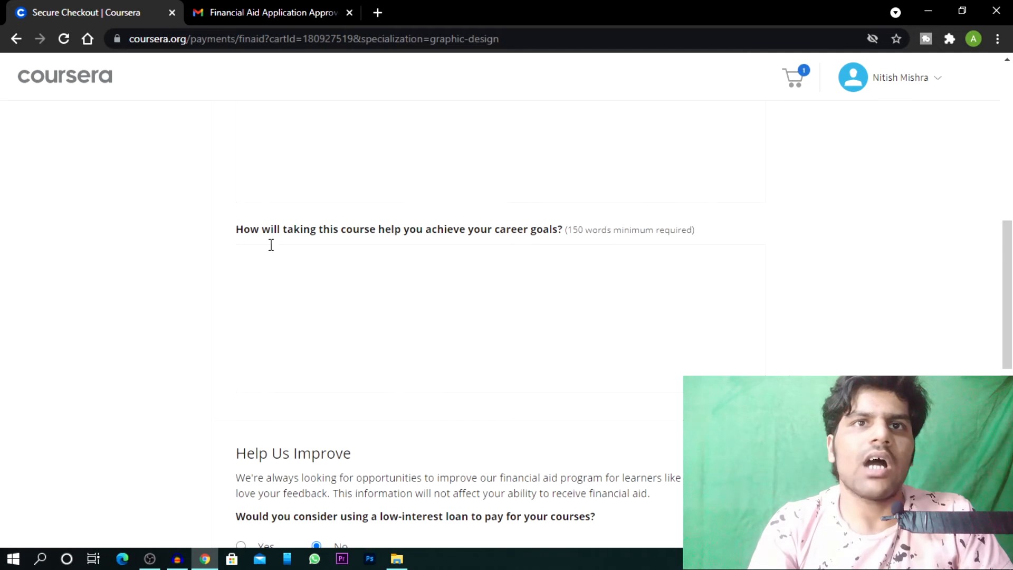
mouse_move(412, 250)
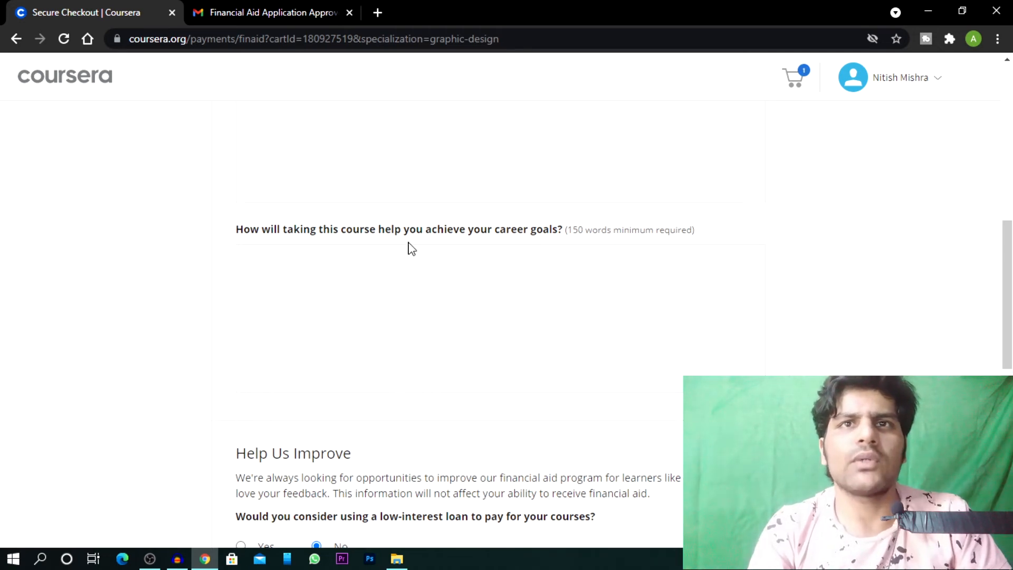
mouse_move(611, 240)
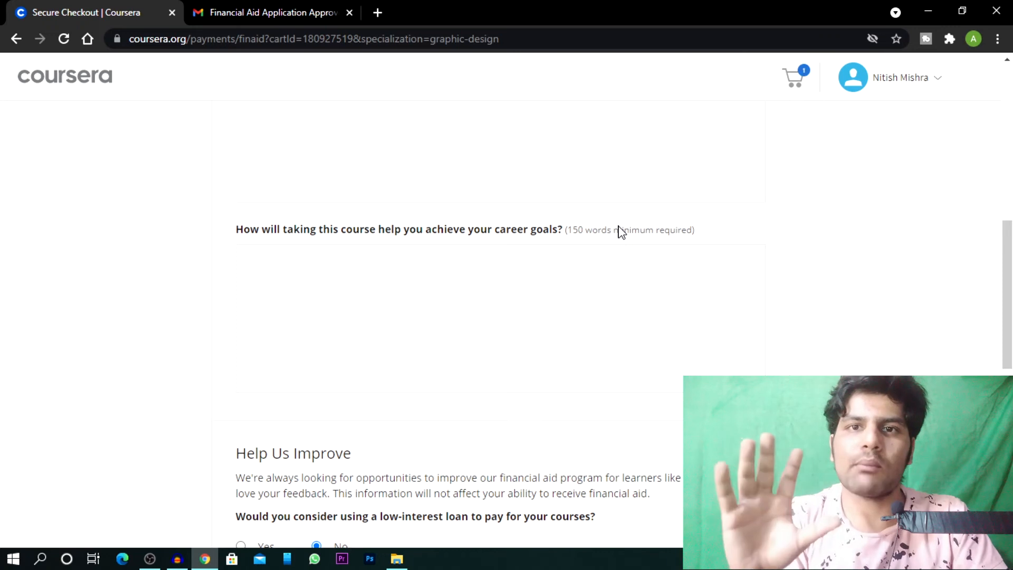
mouse_move(568, 240)
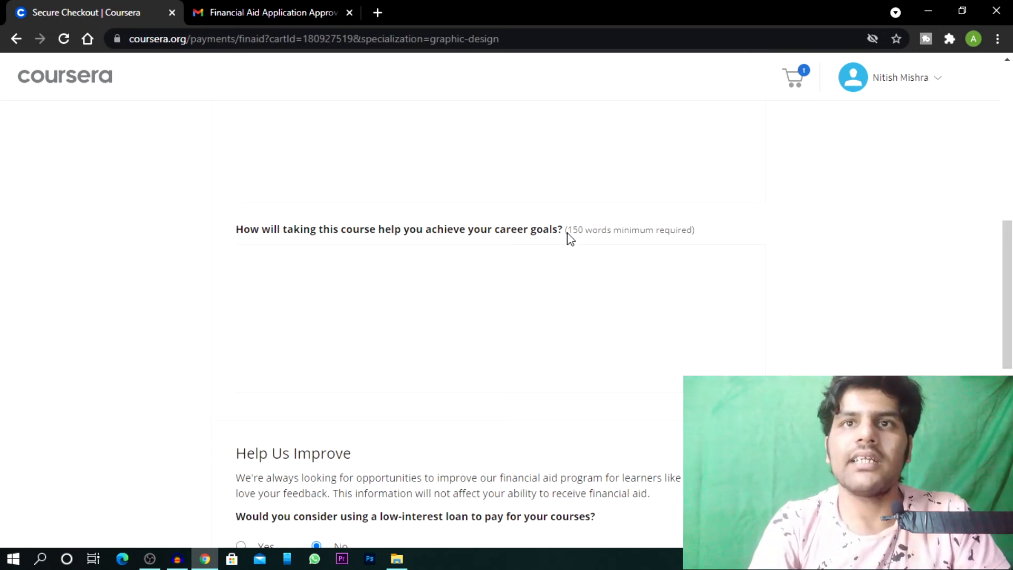
drag(566, 229, 670, 229)
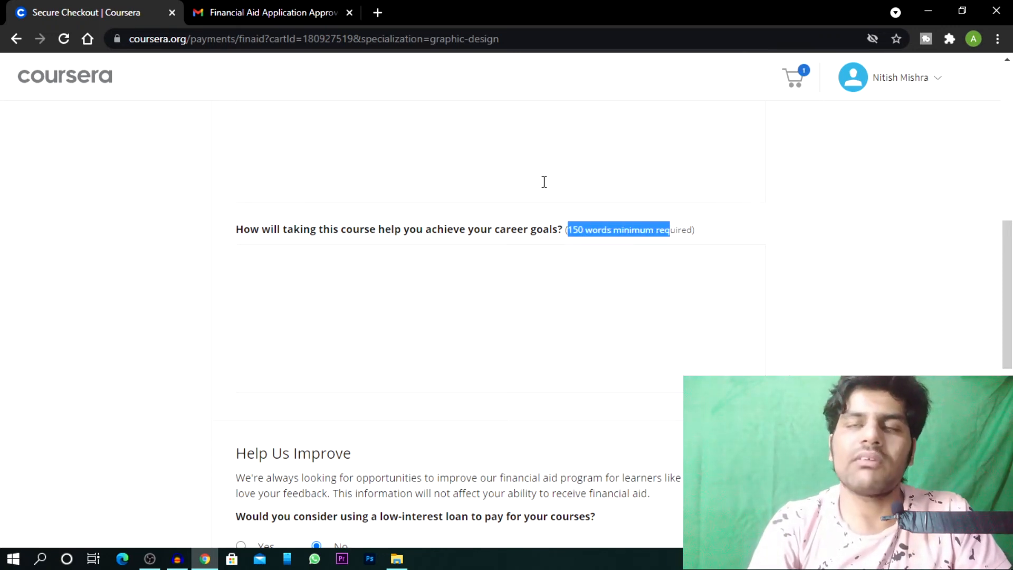
scroll(down, 3)
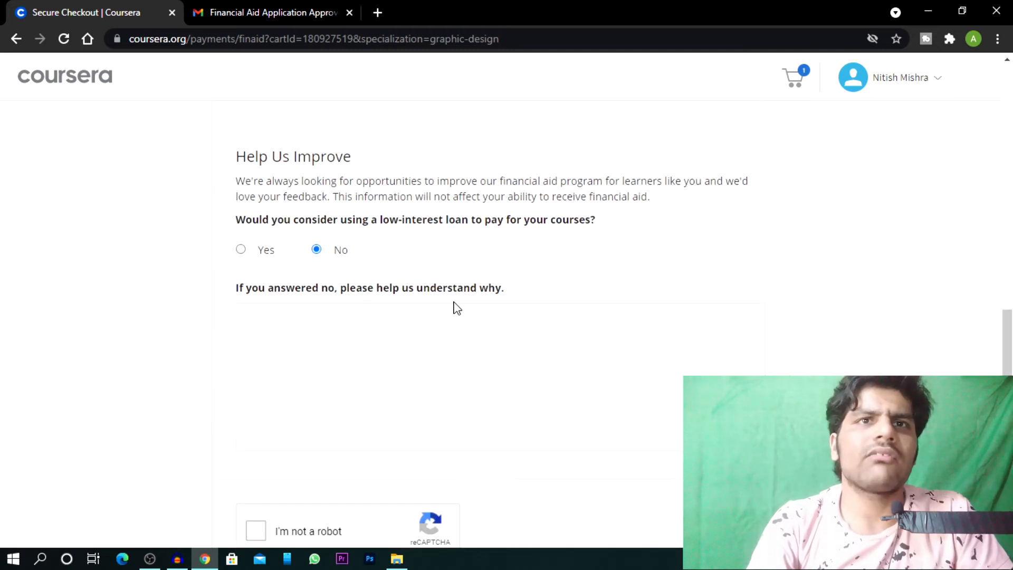
mouse_move(467, 237)
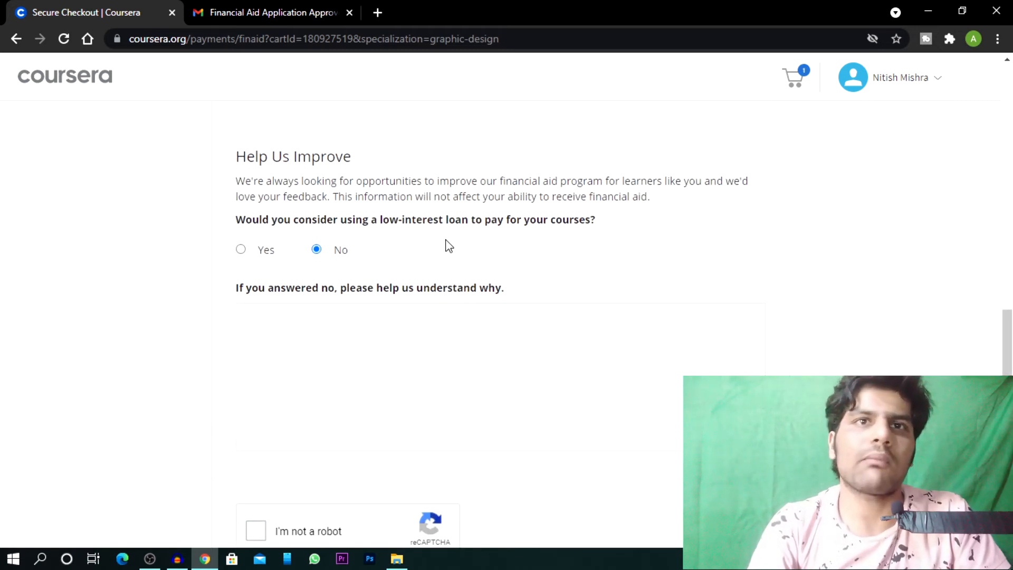
Tick the 'I'm not a robot' reCAPTCHA and submit the financial aid application.
scroll(down, 3)
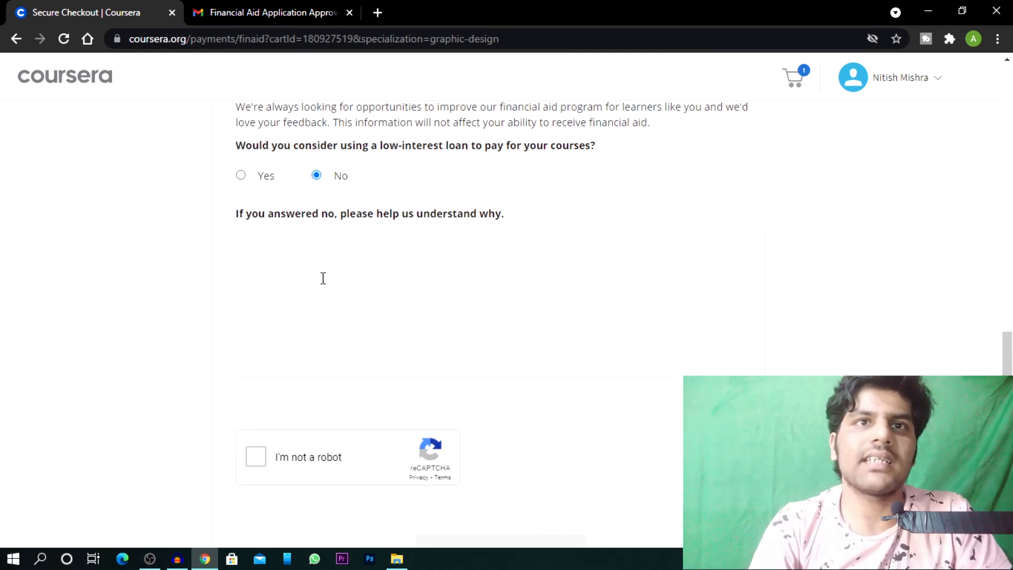
click(256, 455)
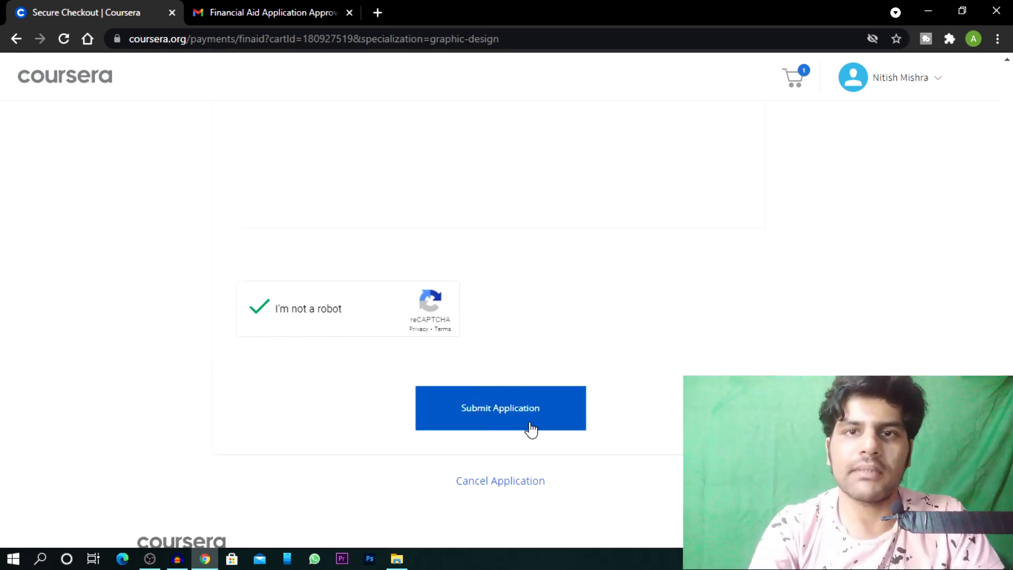
mouse_move(677, 329)
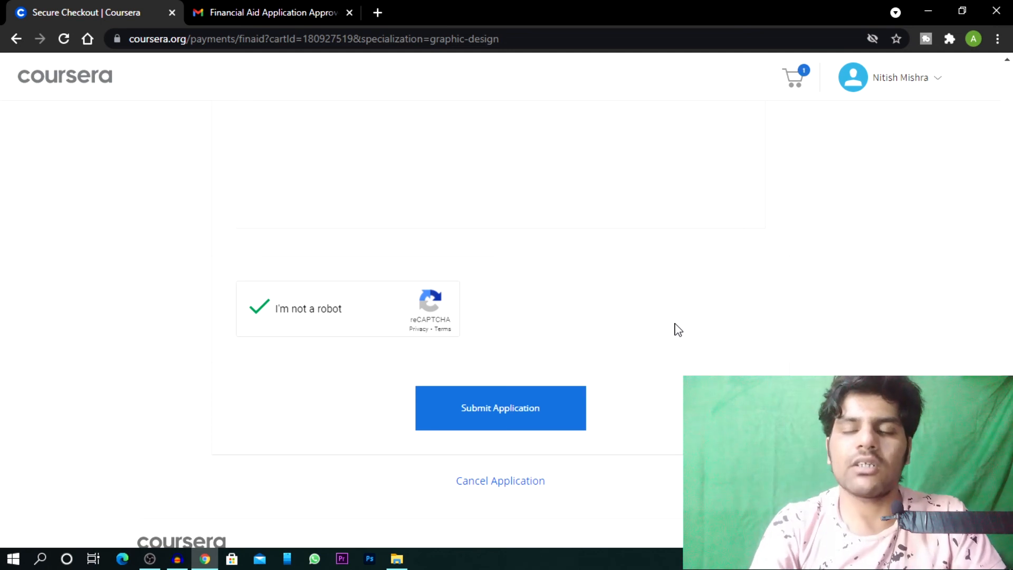
click(271, 12)
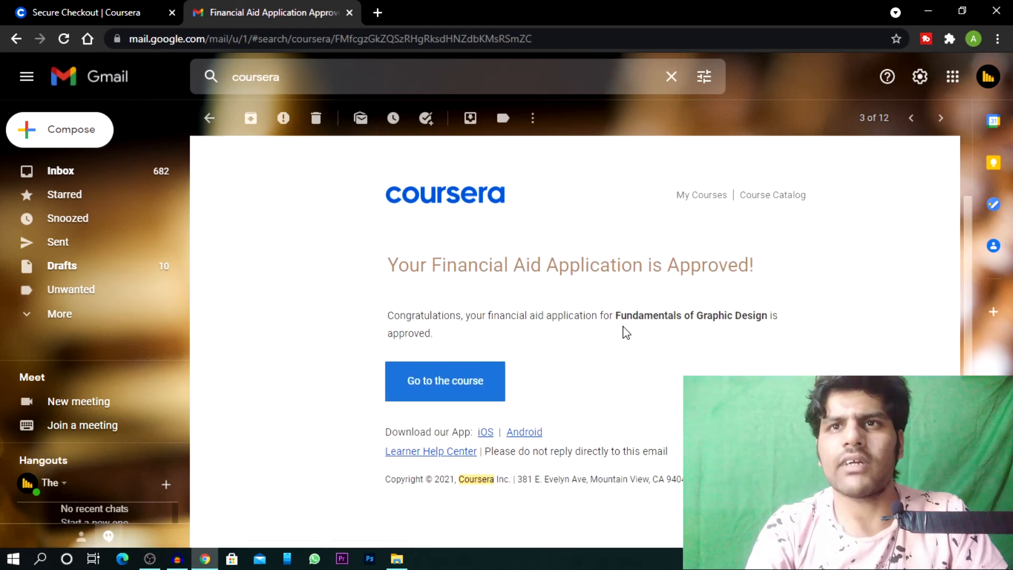
mouse_move(523, 358)
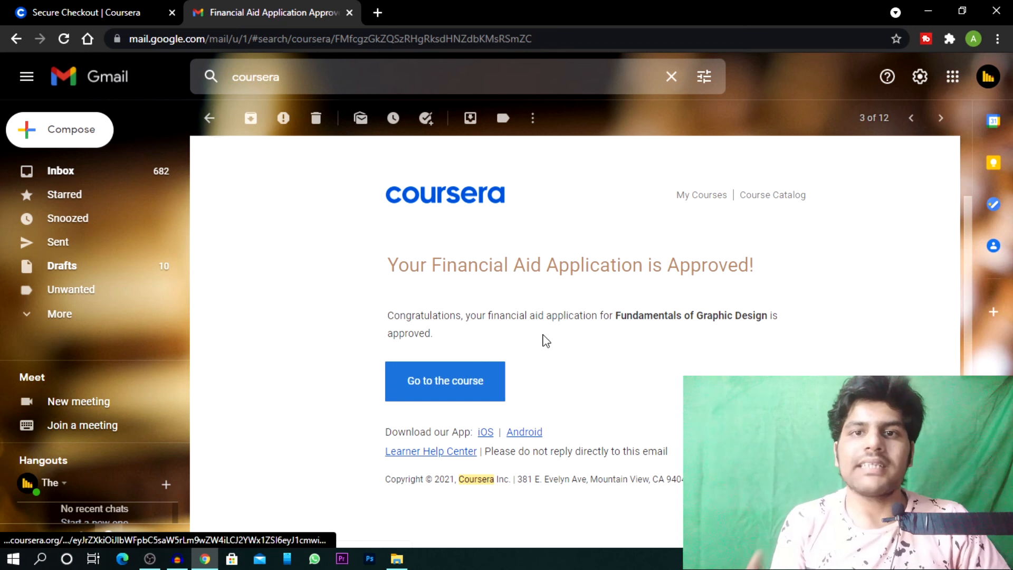
mouse_move(706, 248)
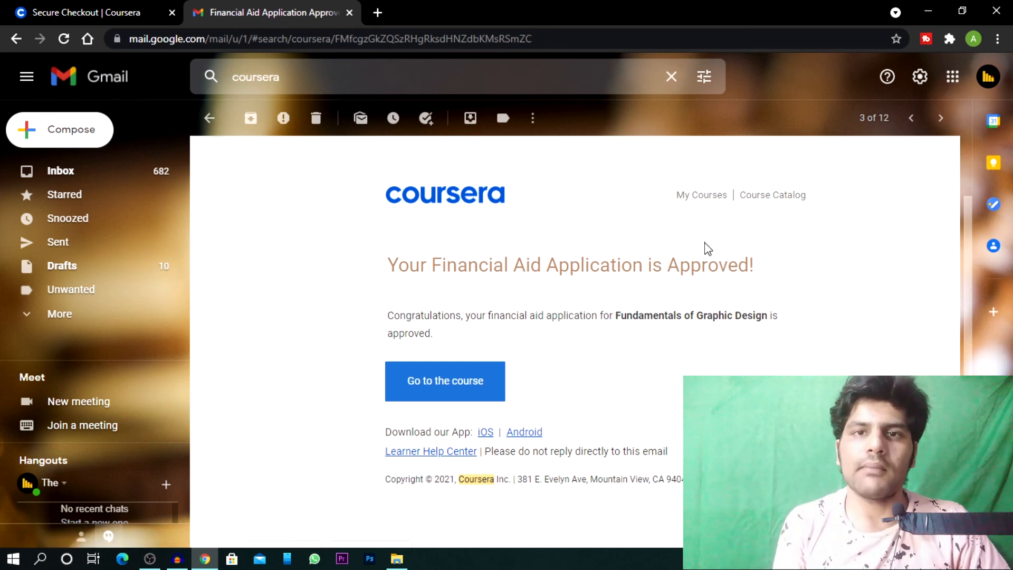